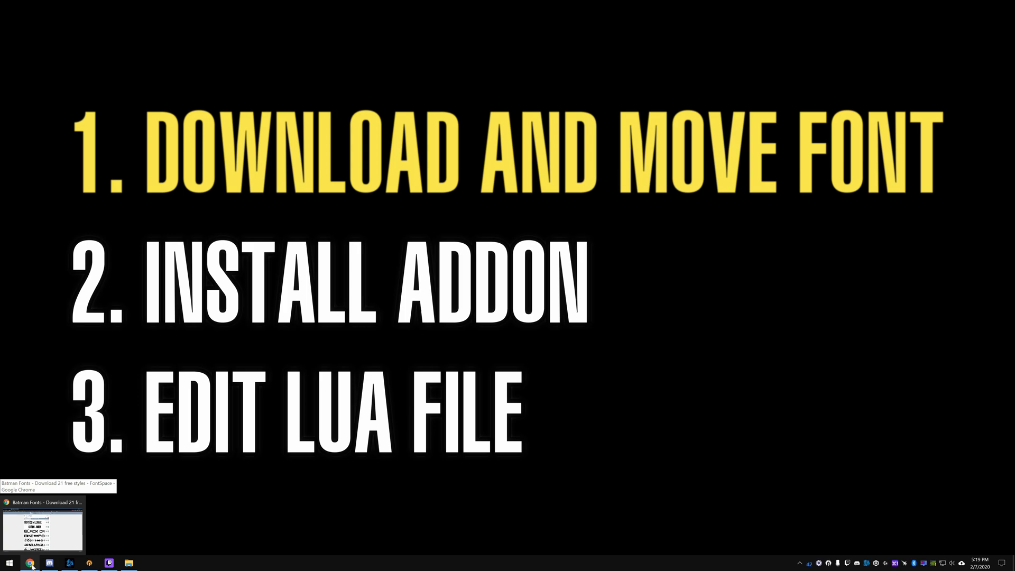
Bring up FontSpace's Batman fonts page and download the Gothic Joker font zip.
{"action": "left_click", "coordinate": [29, 562]}
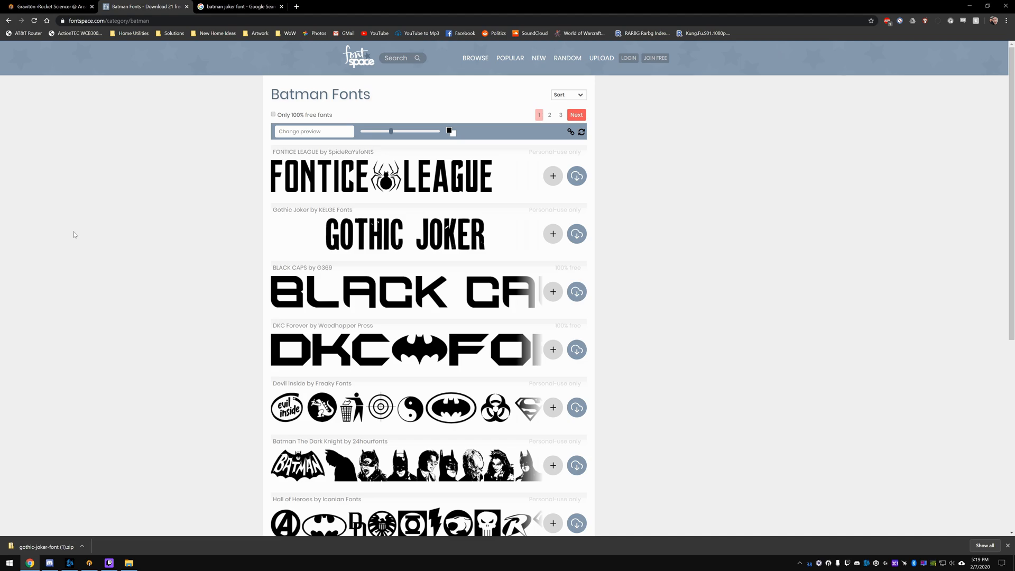
{"action": "mouse_move", "coordinate": [411, 235]}
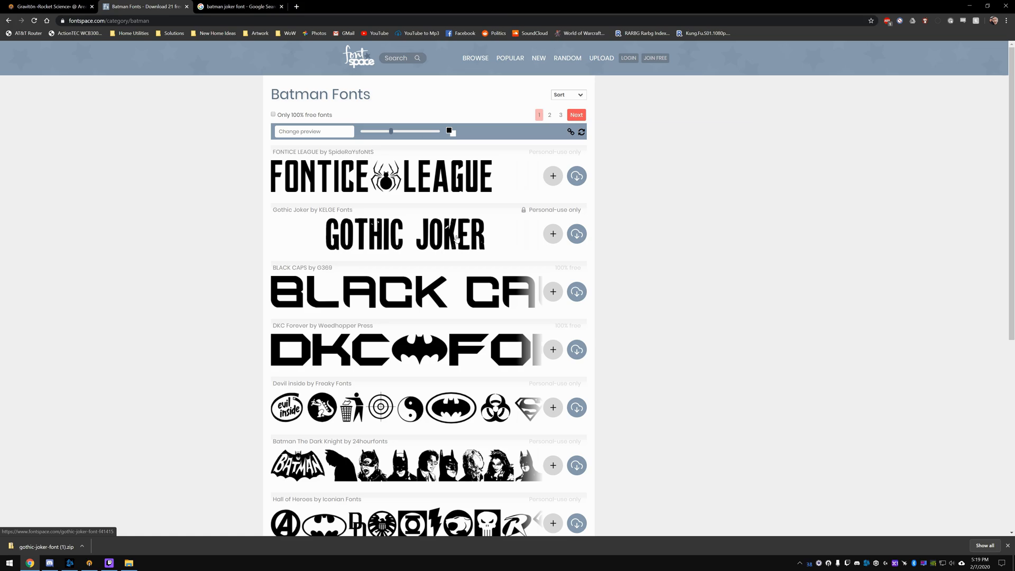
{"action": "mouse_move", "coordinate": [347, 221]}
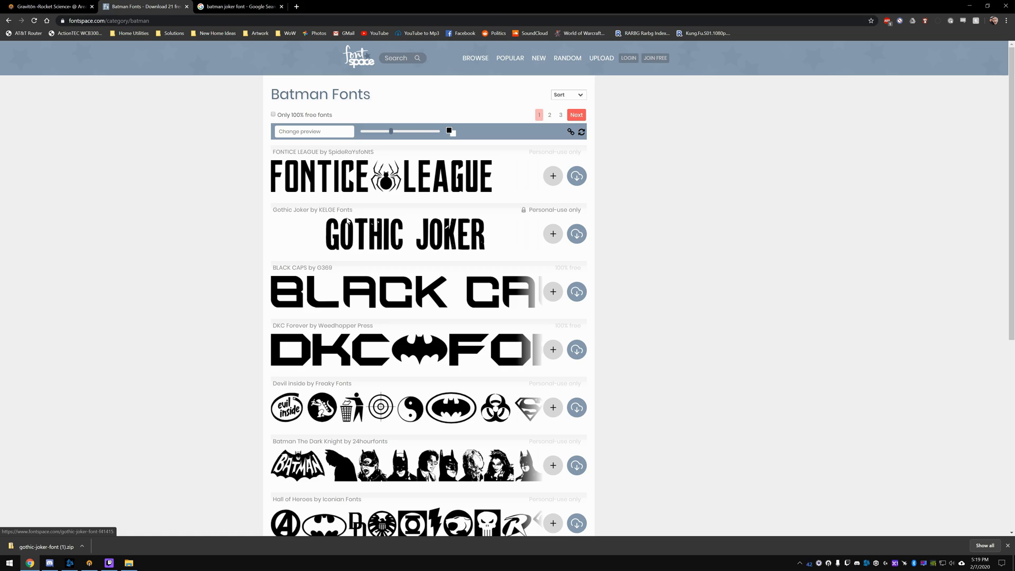
{"action": "mouse_move", "coordinate": [577, 234]}
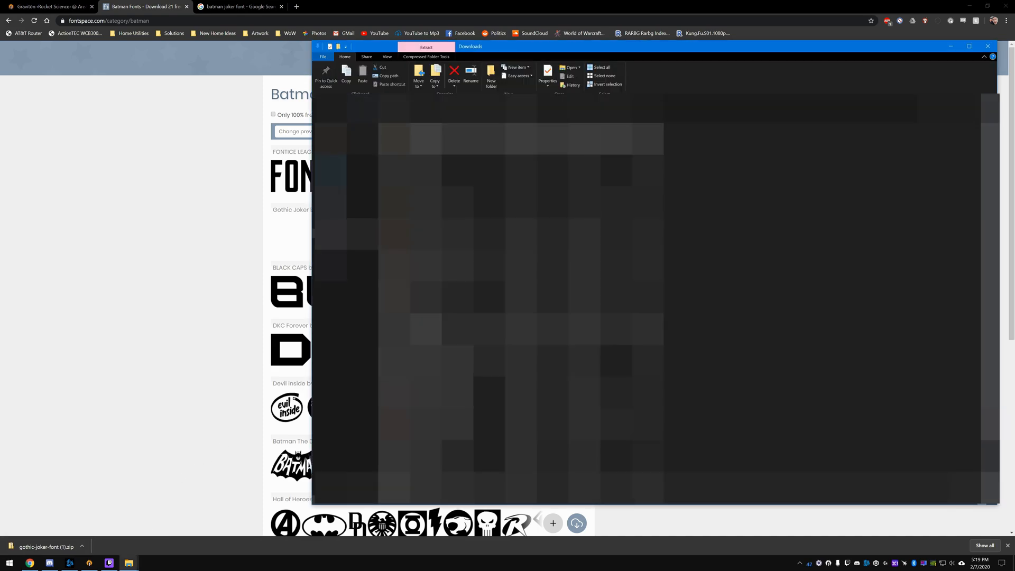
Extract the Gothic Joker TTF from the zip to the desktop, check its properties, then close the preview.
{"action": "left_click", "coordinate": [426, 56]}
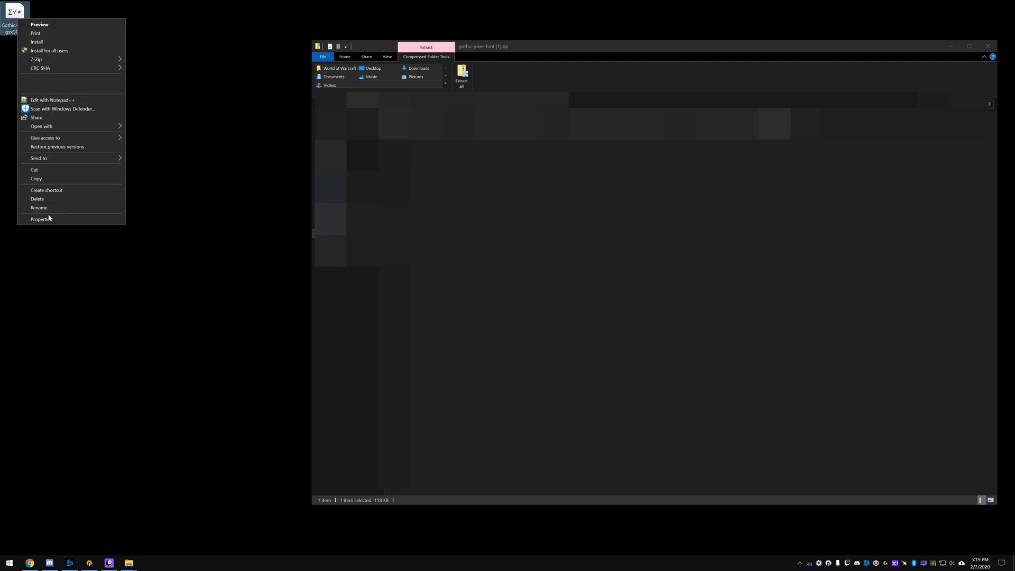
{"action": "left_click", "coordinate": [41, 219]}
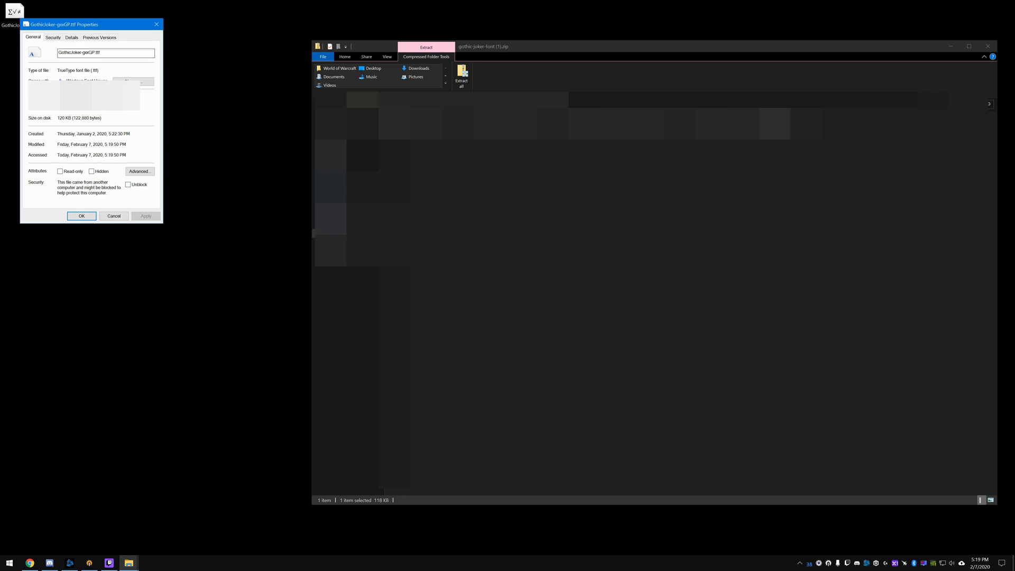
{"action": "left_click", "coordinate": [98, 53]}
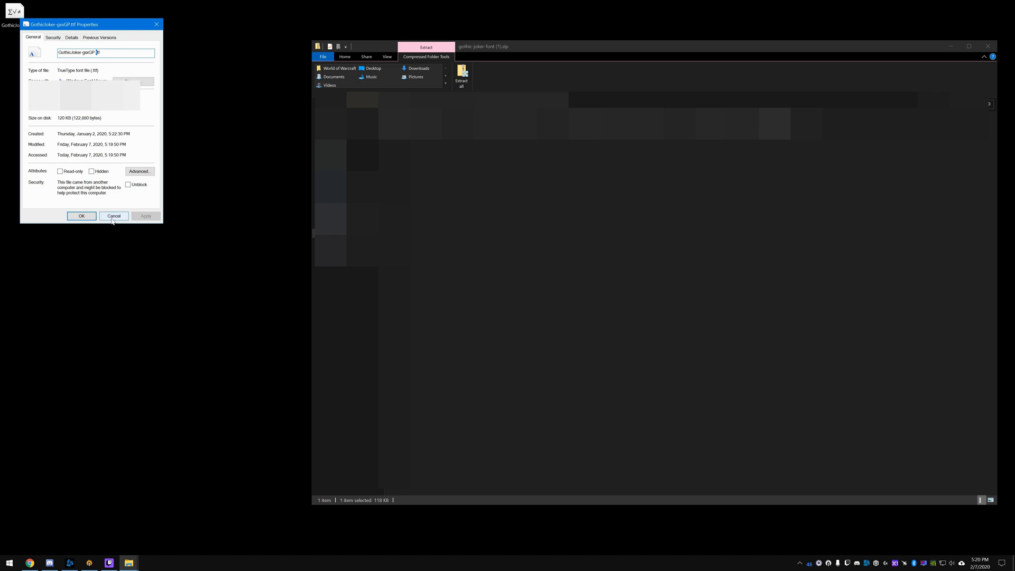
{"action": "left_click", "coordinate": [113, 215]}
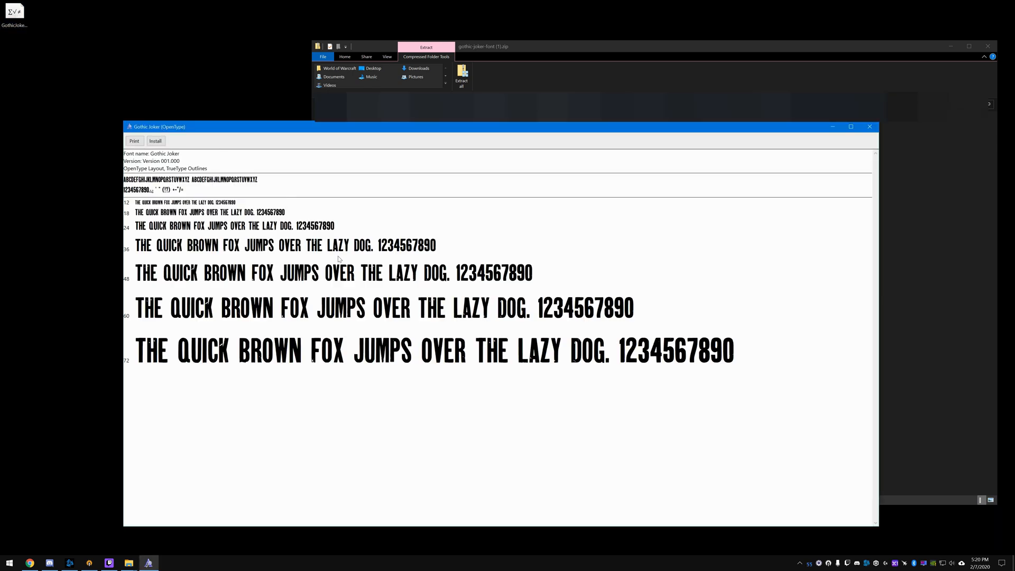
{"action": "mouse_move", "coordinate": [404, 361]}
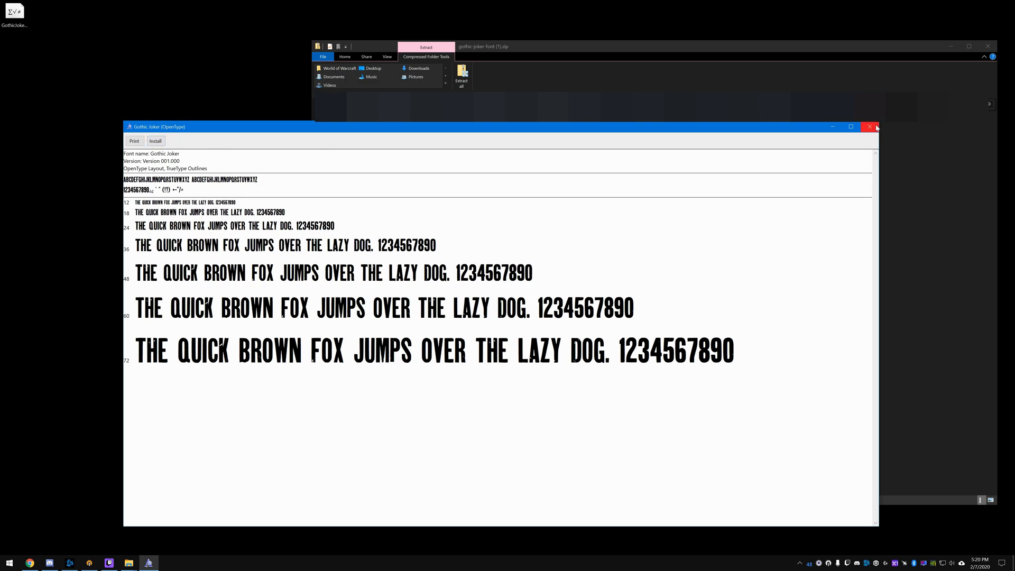
{"action": "mouse_move", "coordinate": [871, 127]}
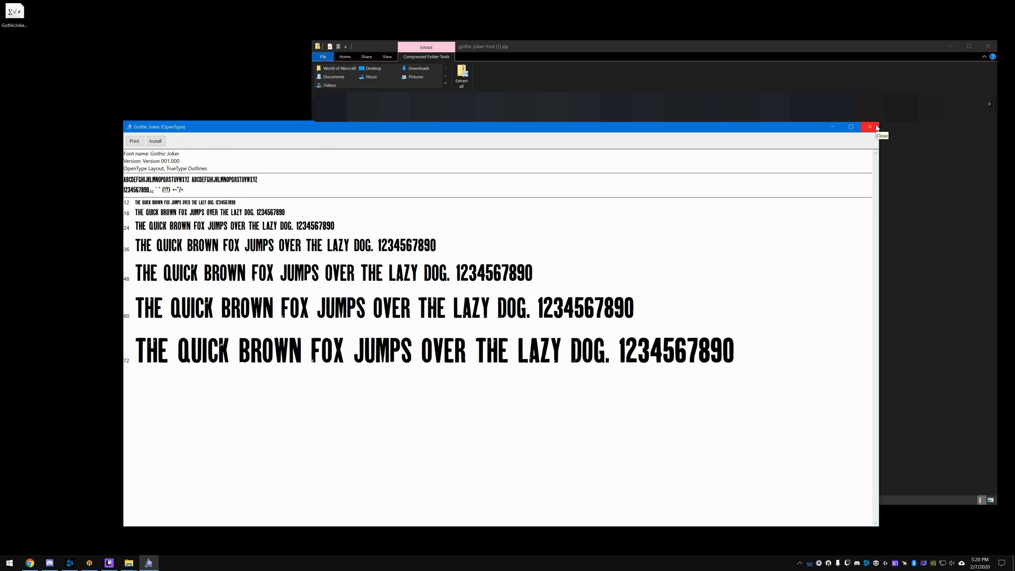
{"action": "left_click", "coordinate": [871, 126]}
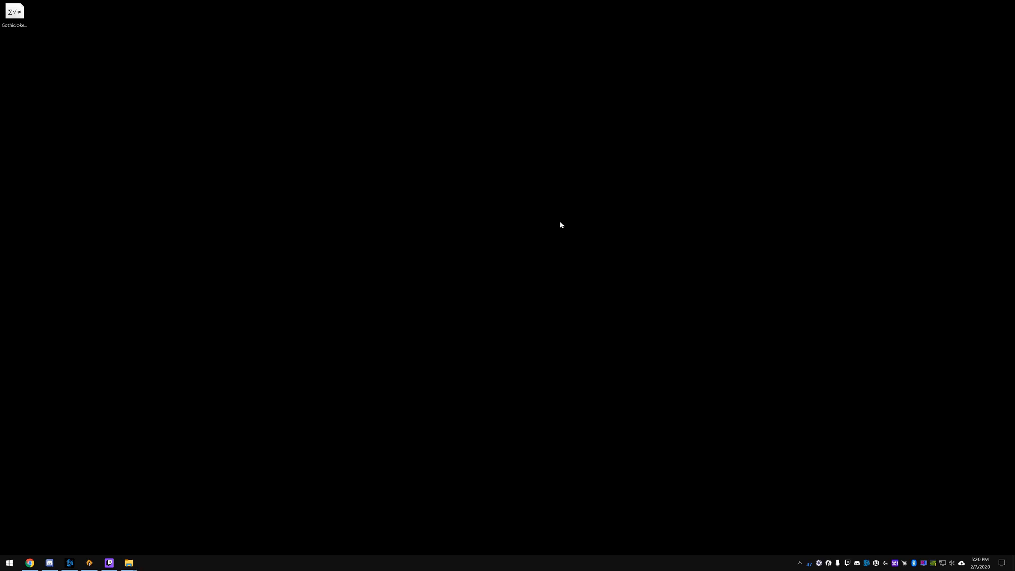
{"action": "mouse_move", "coordinate": [109, 563]}
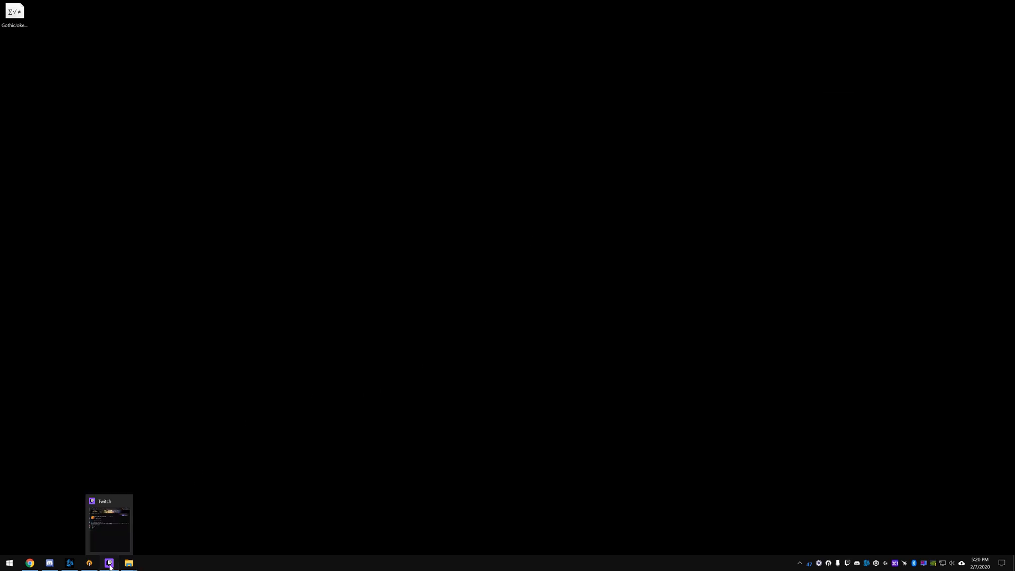
Bring up the Twitch app showing the installed SharedMediaAdditionalFonts addon page.
{"action": "left_click", "coordinate": [109, 563]}
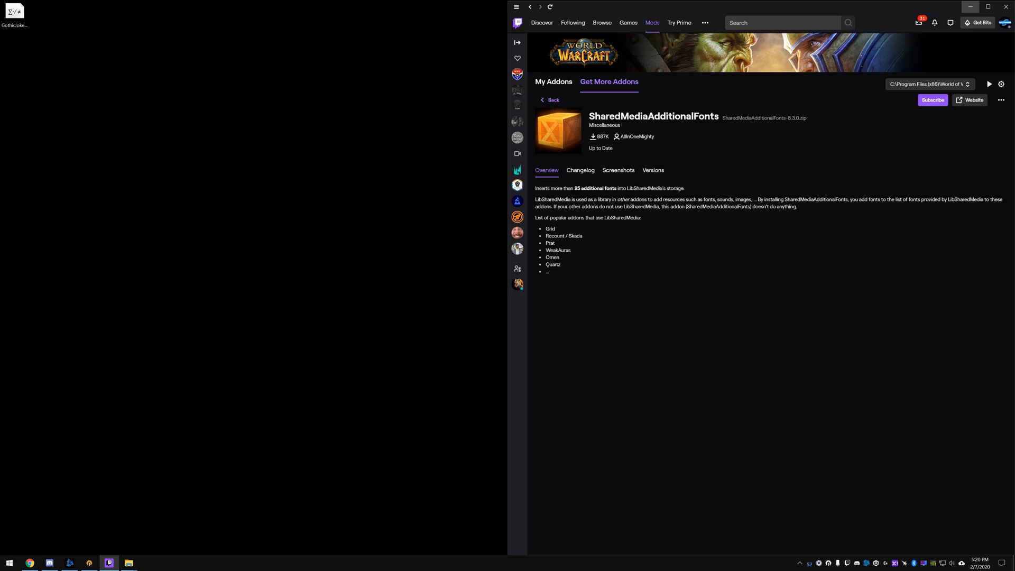
{"action": "mouse_move", "coordinate": [129, 563]}
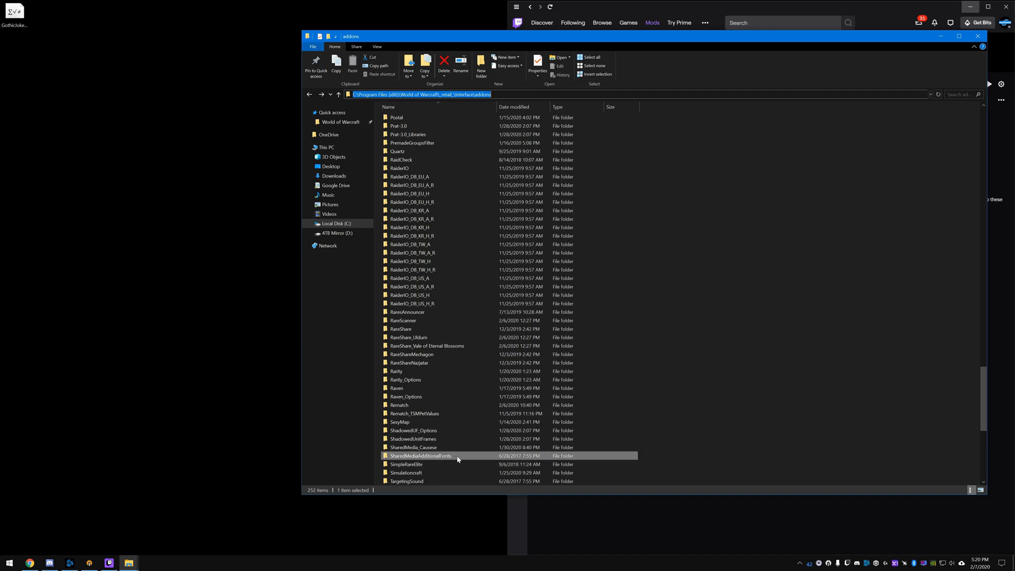
Open SharedMediaAdditionalFonts > fonts and place GothicJoker-gxeGP.ttf inside.
{"action": "double_click", "coordinate": [421, 456]}
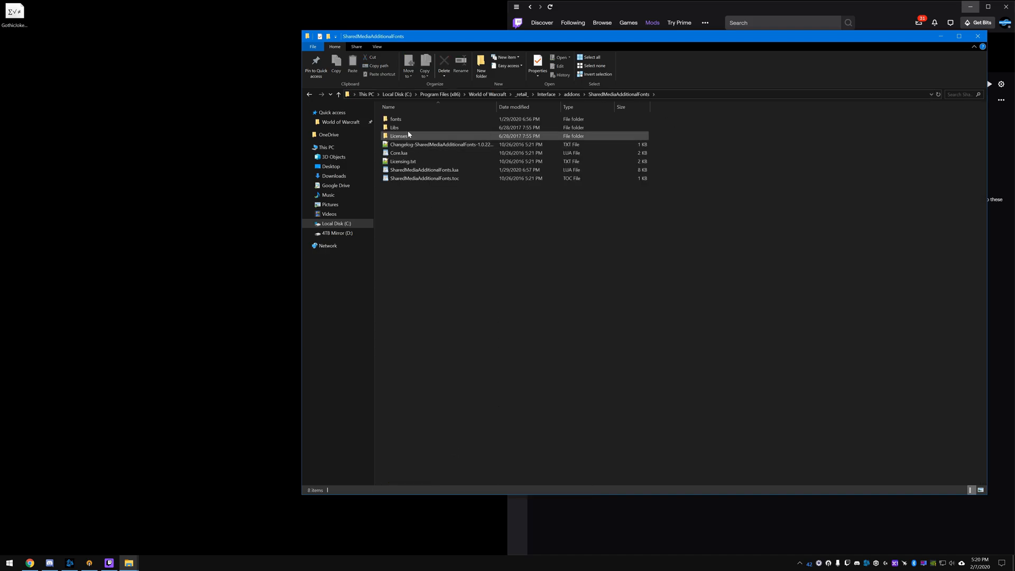
{"action": "left_click", "coordinate": [395, 119]}
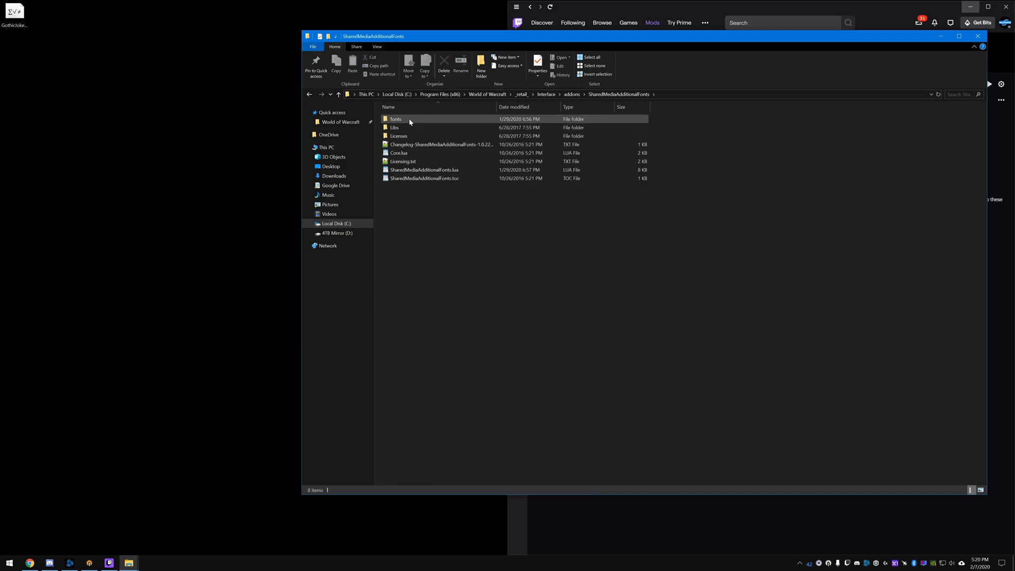
{"action": "double_click", "coordinate": [395, 118]}
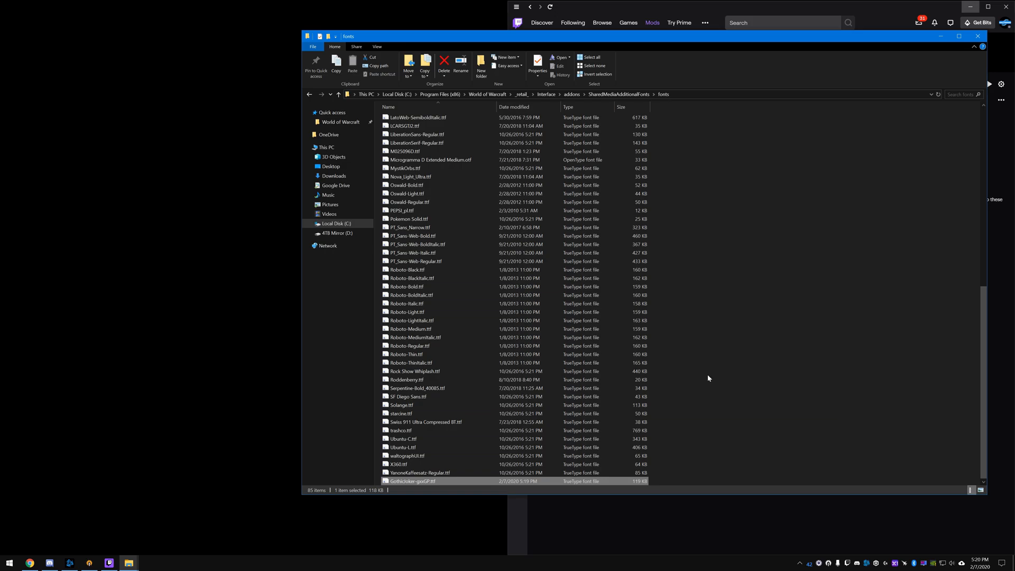
{"action": "mouse_move", "coordinate": [619, 94]}
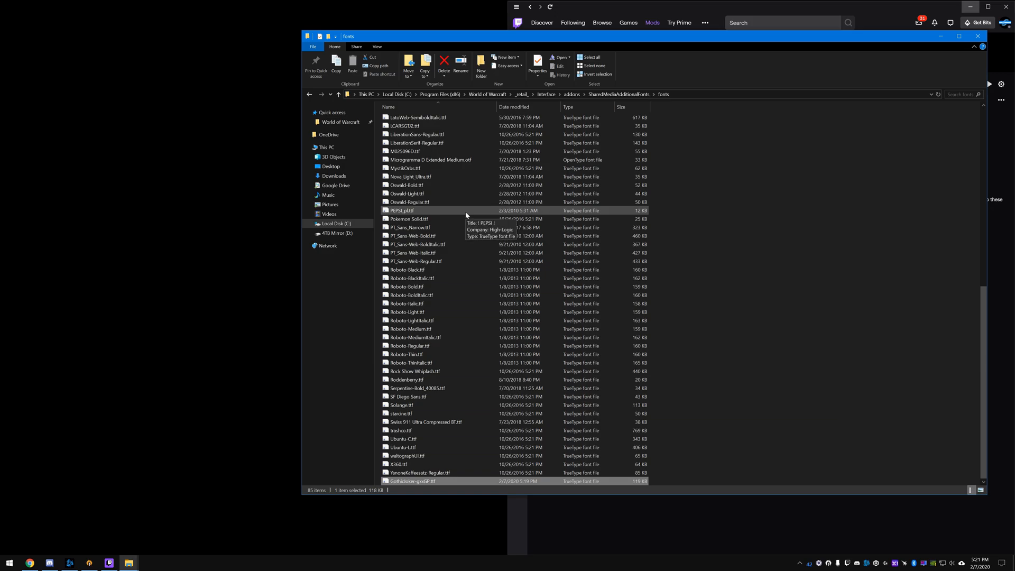
{"action": "mouse_move", "coordinate": [644, 85]}
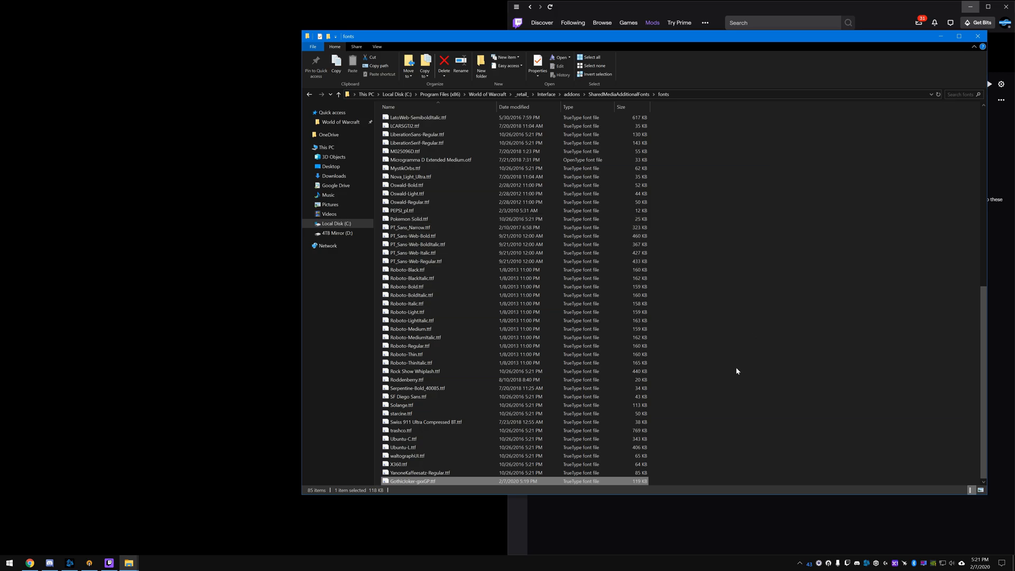
{"action": "mouse_move", "coordinate": [663, 115]}
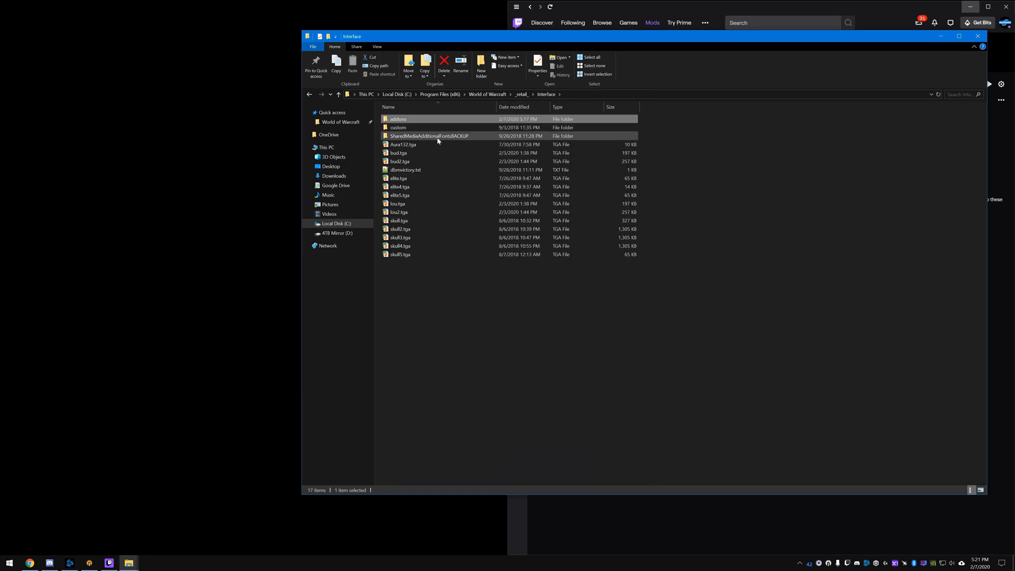
{"action": "mouse_move", "coordinate": [447, 136]}
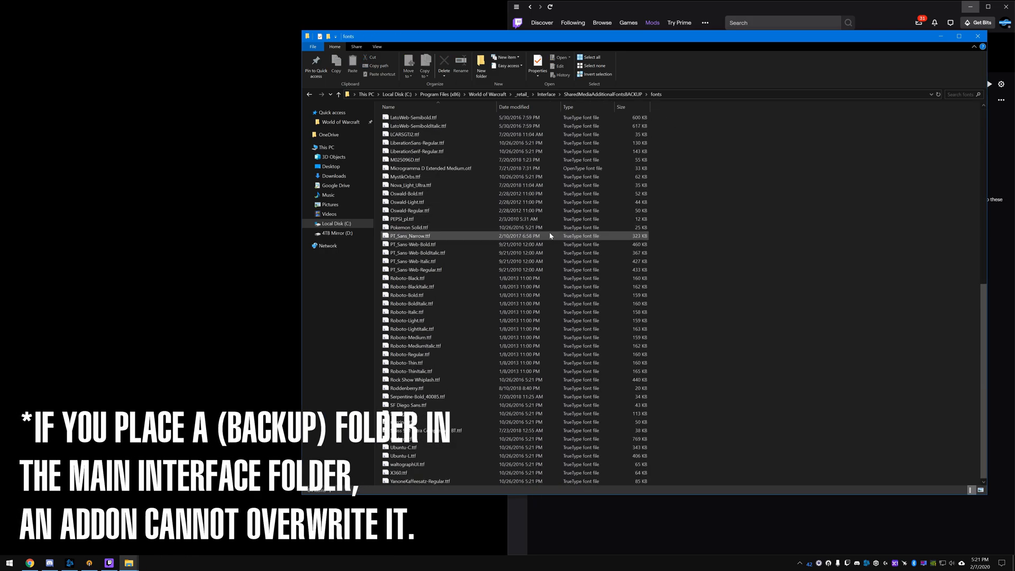
Return to Interface and browse the SharedMediaAdditionalFontsBACKUP fonts folder.
{"action": "scroll", "scroll_direction": "up", "scroll_amount": 3}
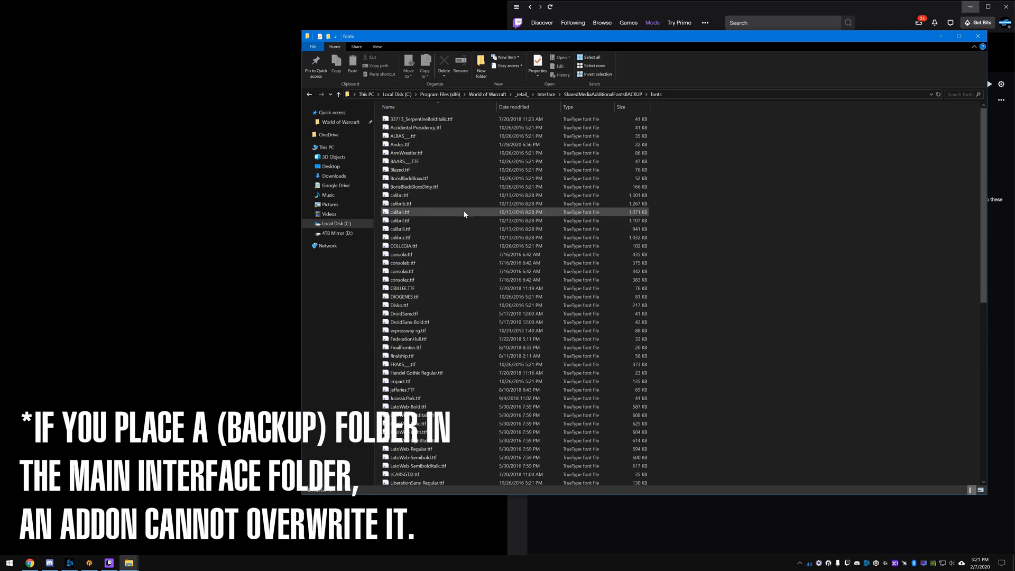
{"action": "left_click", "coordinate": [338, 94]}
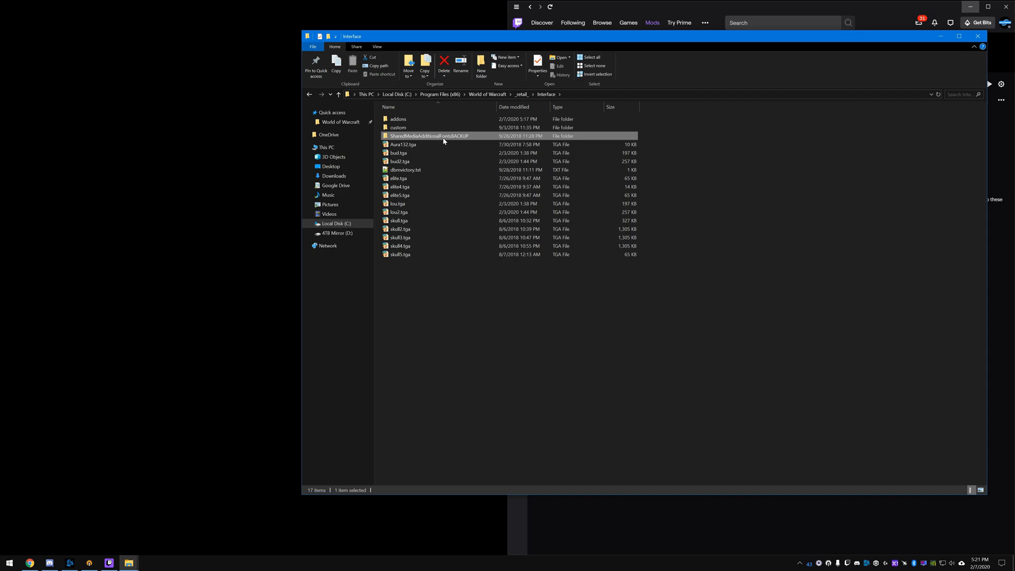
{"action": "double_click", "coordinate": [431, 136]}
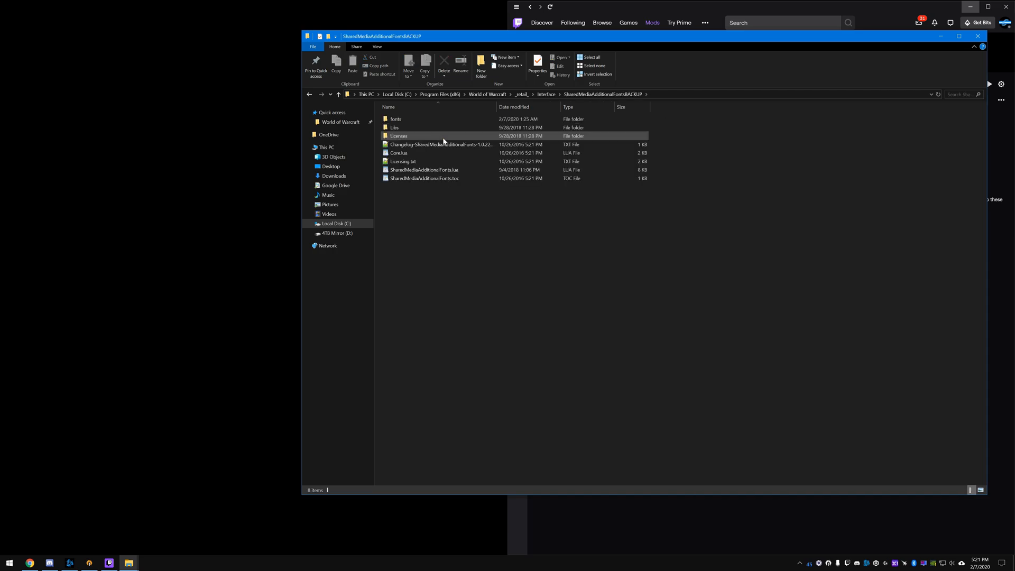
{"action": "double_click", "coordinate": [395, 118]}
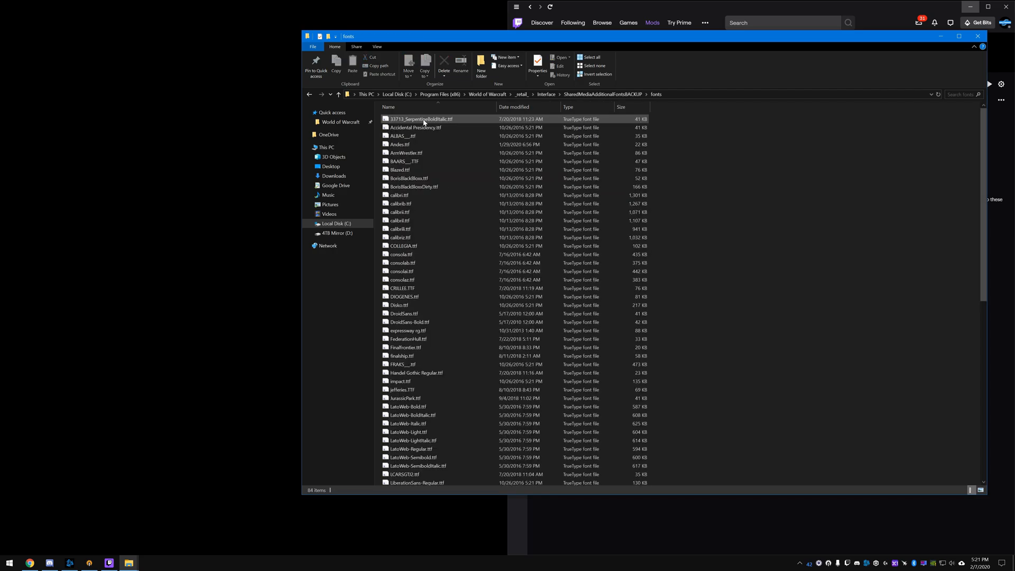
Go back up to Interface and open the addons folder list.
{"action": "left_click", "coordinate": [400, 229]}
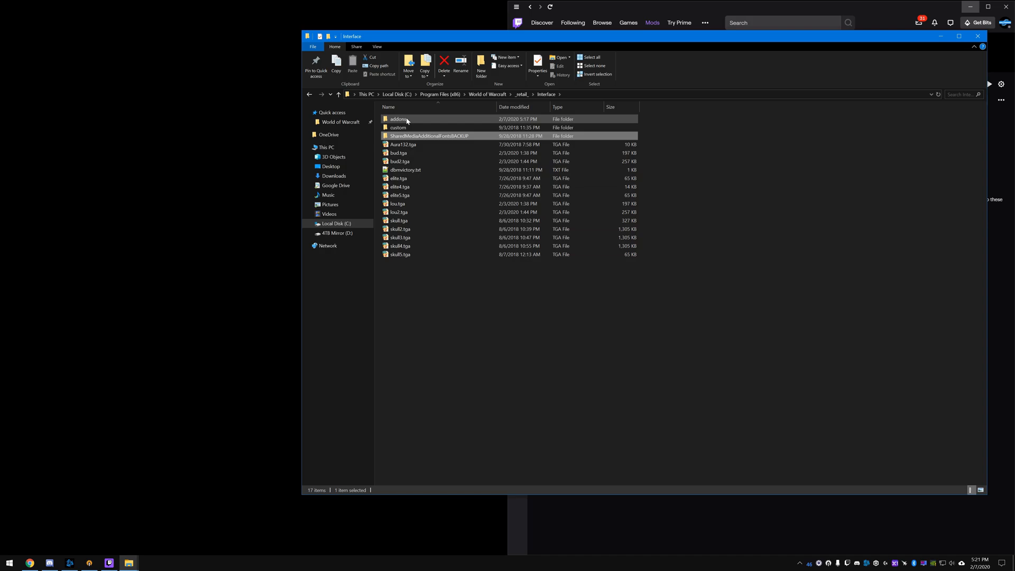
{"action": "double_click", "coordinate": [398, 119]}
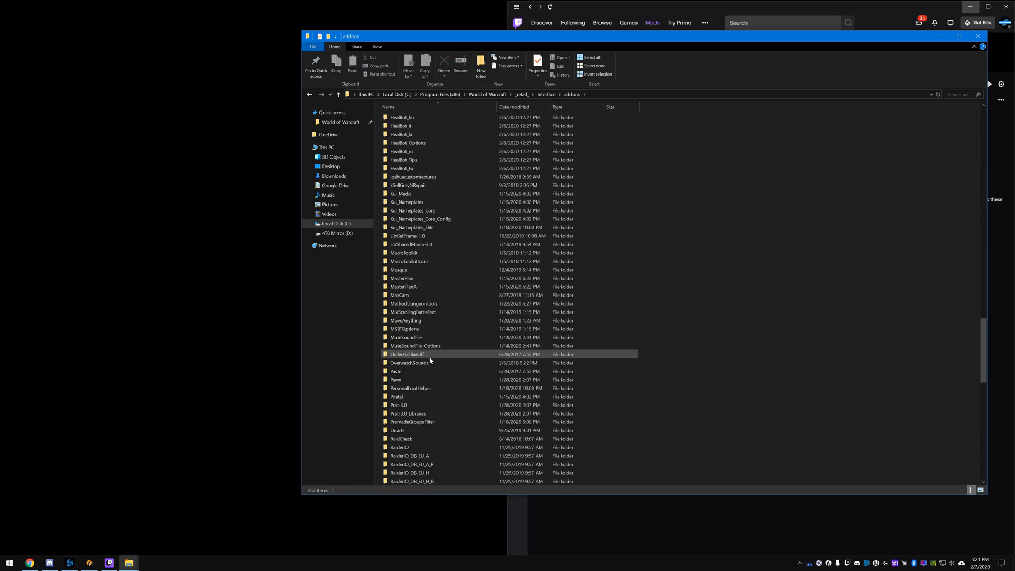
{"action": "scroll", "scroll_direction": "down", "scroll_amount": 3}
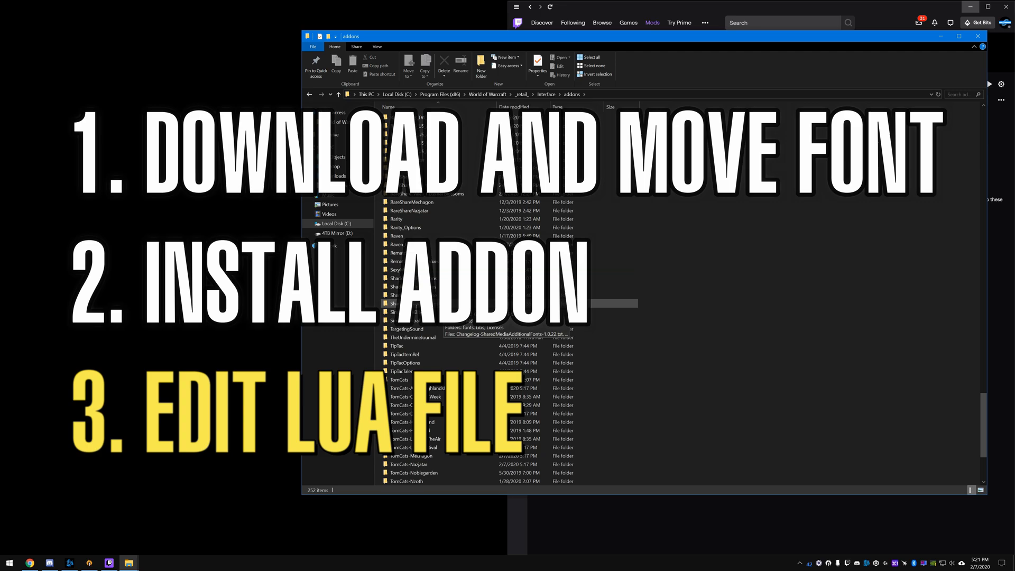
Open the SharedMediaAdditionalFonts folder showing its fonts folder, Lua and TOC files.
{"action": "double_click", "coordinate": [396, 303]}
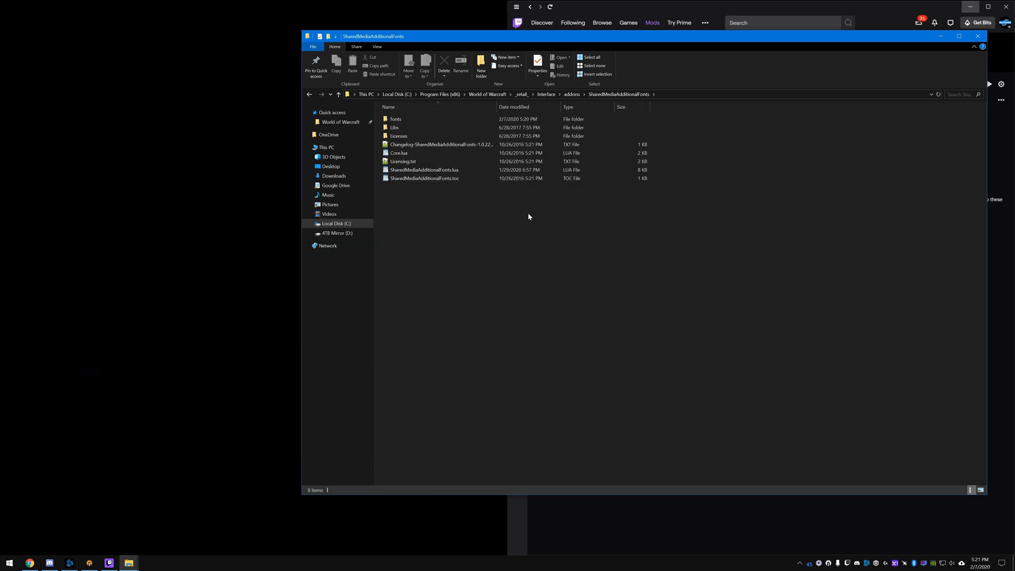
{"action": "left_click", "coordinate": [425, 178]}
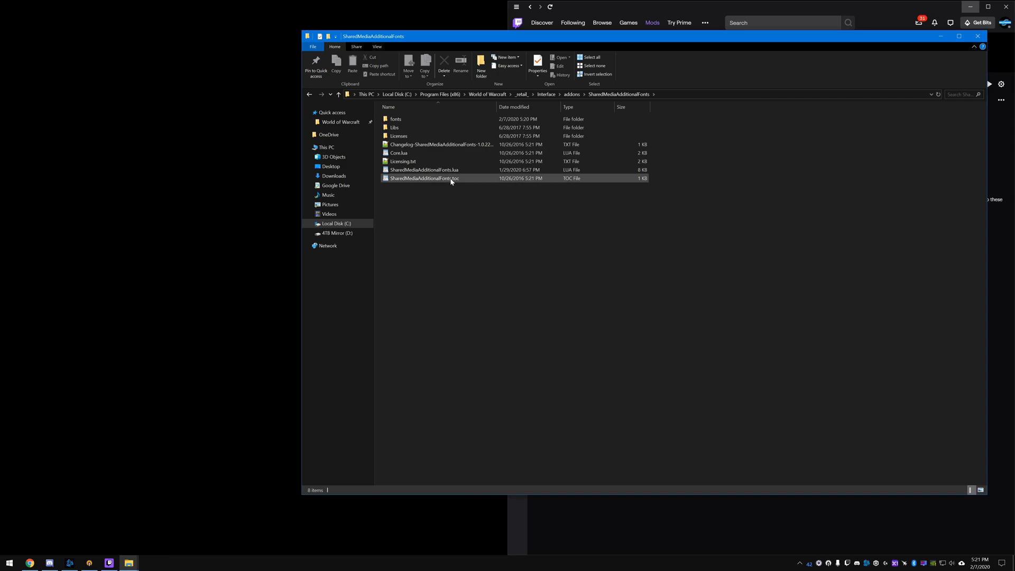
{"action": "mouse_move", "coordinate": [425, 178]}
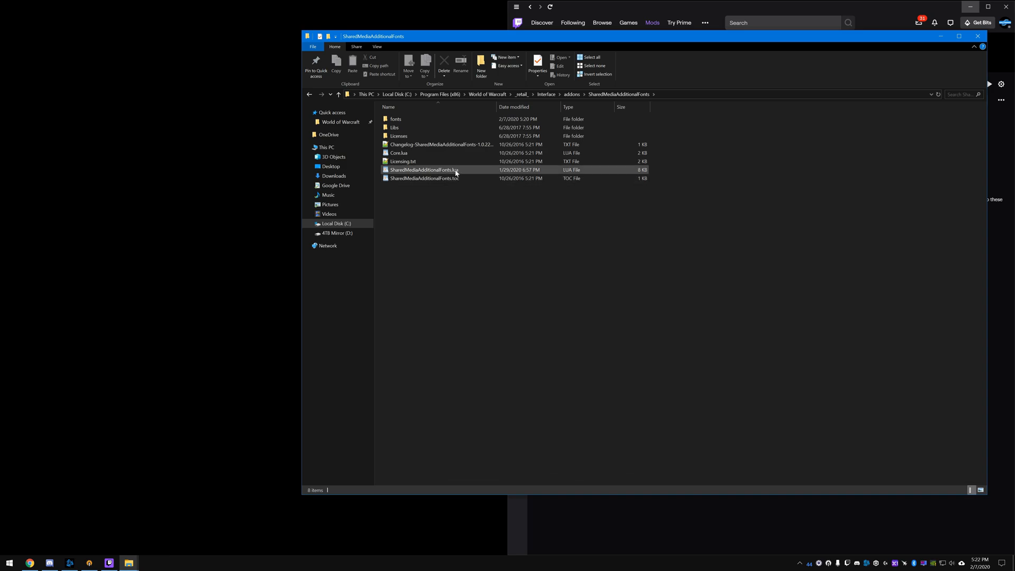
Open SharedMediaAdditionalFonts.lua in maximized WordPad and duplicate the Final Frontier register line below it.
{"action": "double_click", "coordinate": [421, 170]}
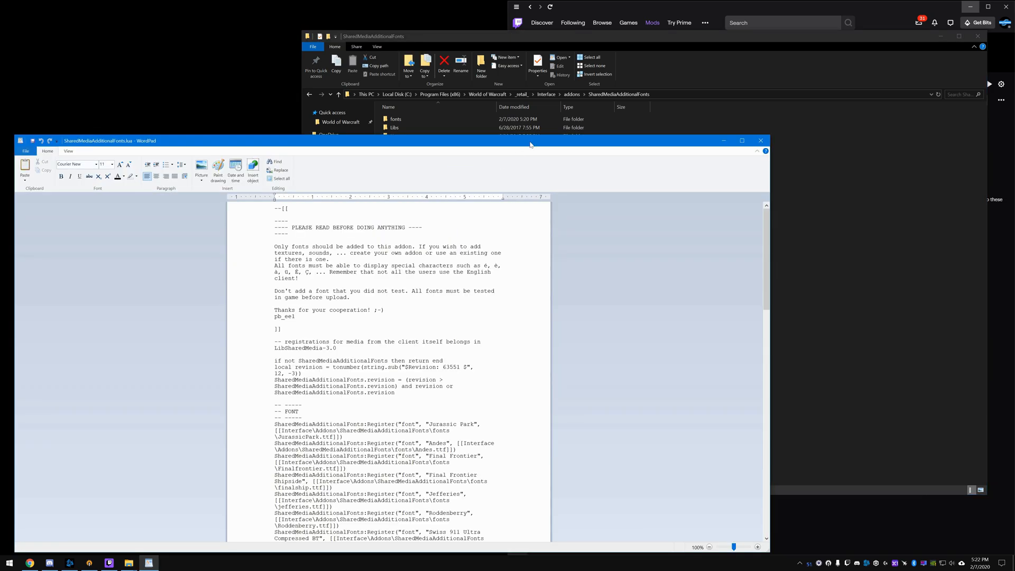
{"action": "left_click", "coordinate": [742, 140]}
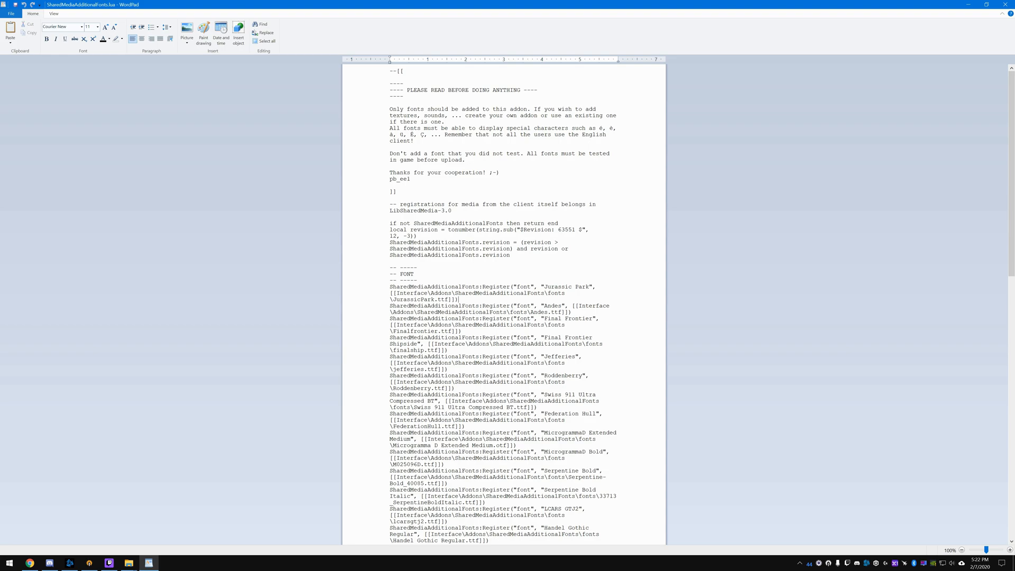
{"action": "left_click_drag", "start_coordinate": [389, 286], "coordinate": [456, 299]}
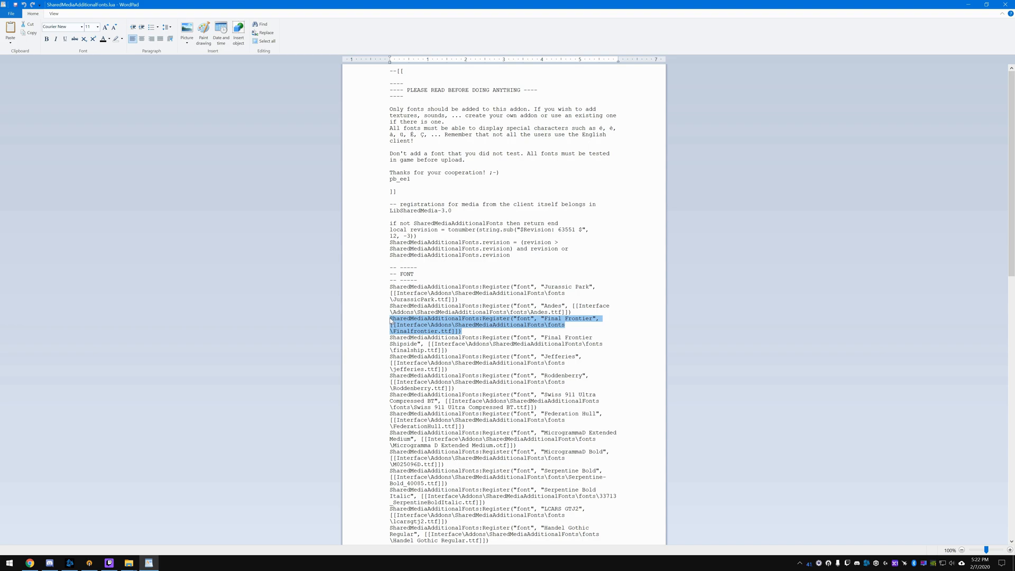
{"action": "left_click", "coordinate": [462, 331]}
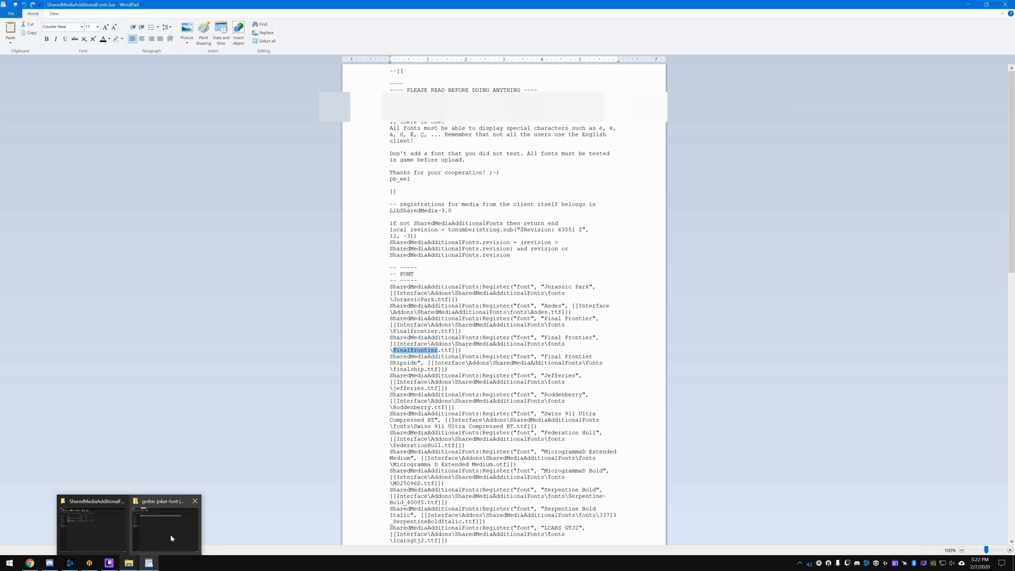
Copy the exact file name GothicJoker-gxeGP.ttf from the addon's fonts folder.
{"action": "right_click", "coordinate": [421, 129]}
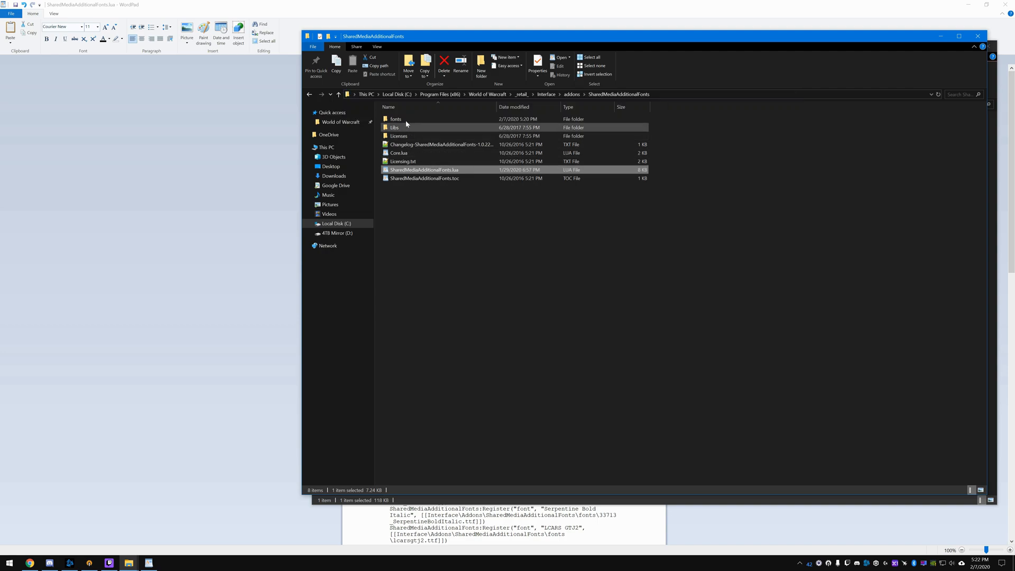
{"action": "double_click", "coordinate": [396, 119]}
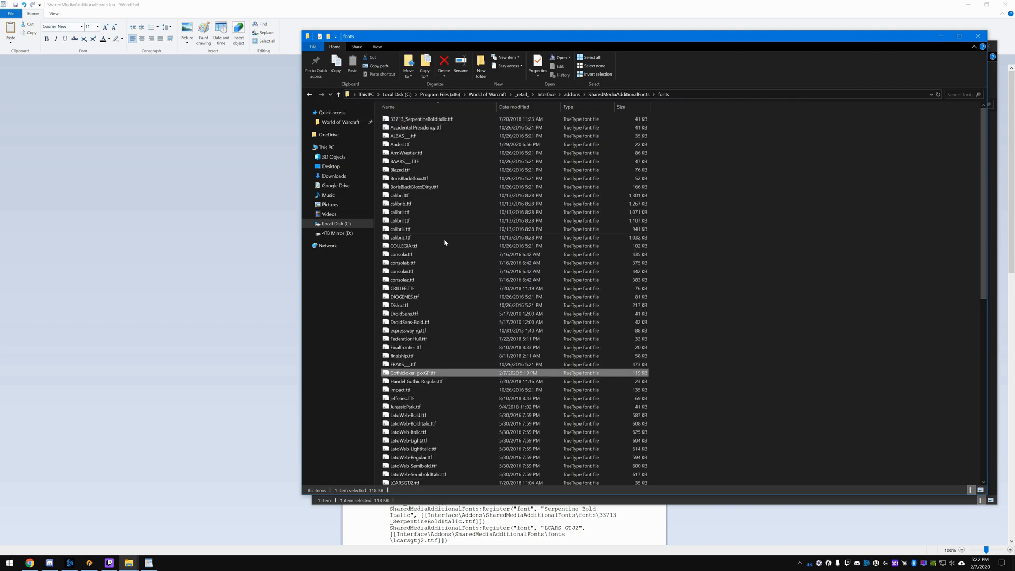
{"action": "right_click", "coordinate": [412, 373]}
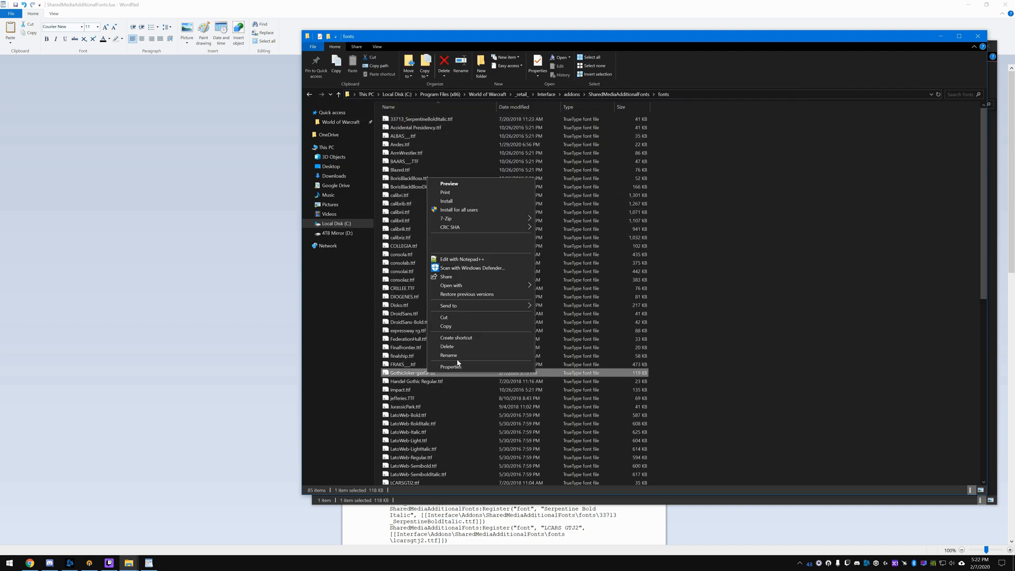
{"action": "left_click", "coordinate": [448, 354]}
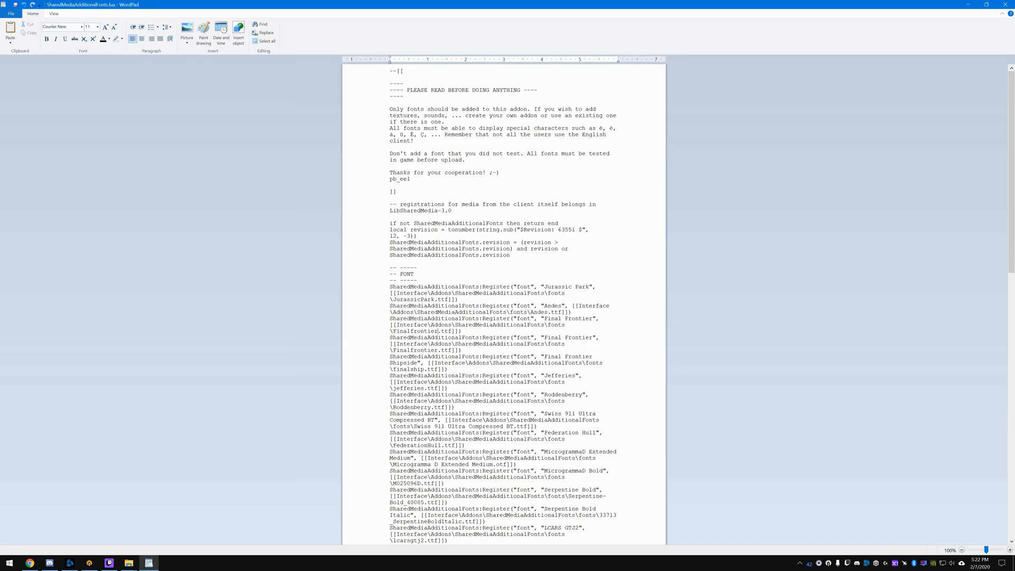
Replace the duplicate's file name and font name with GothicJoker-gxeGP.ttf and 'Gothic Joker'.
{"action": "double_click", "coordinate": [413, 350]}
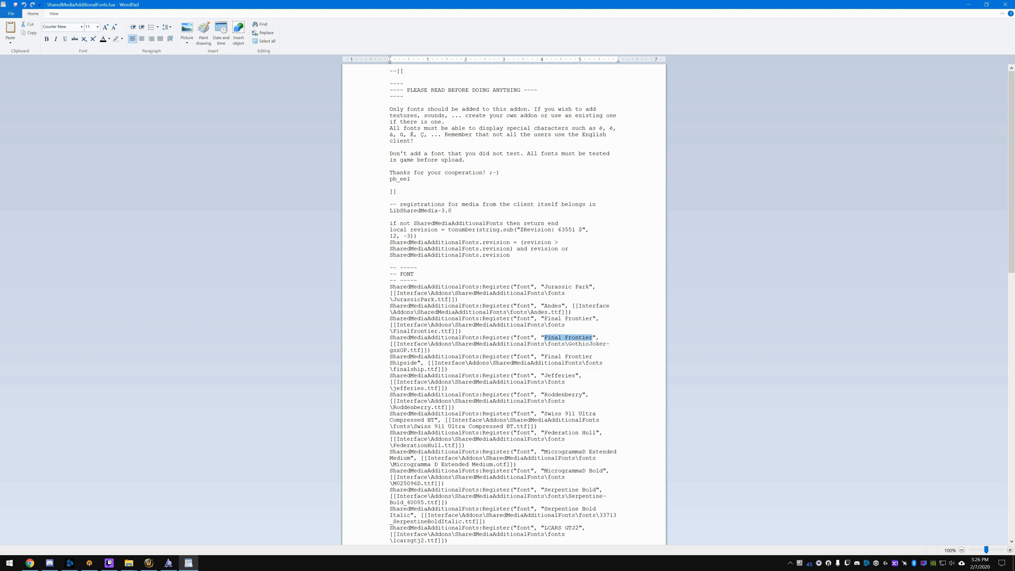
{"action": "type", "text": "Gothic"}
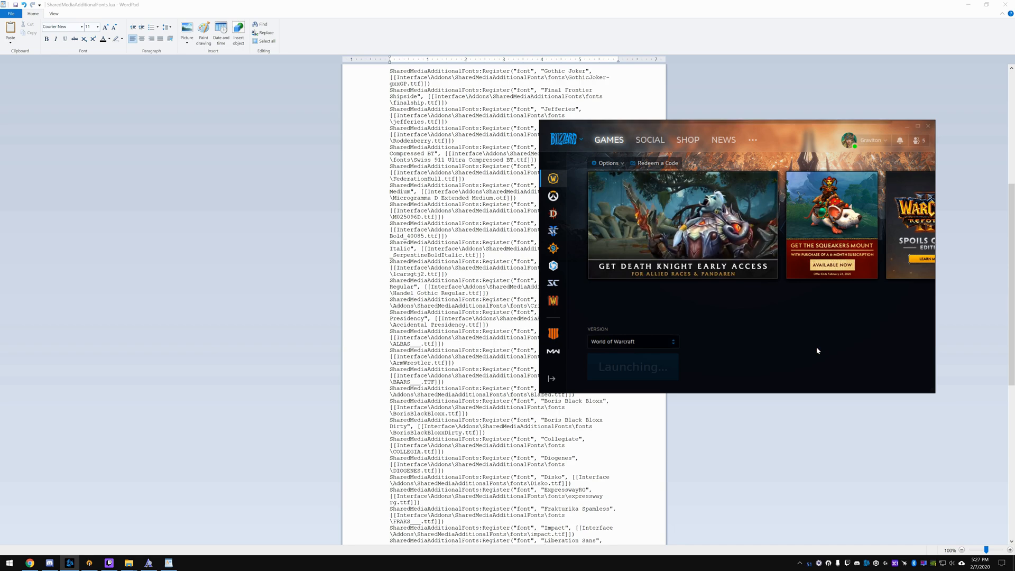
Launch World of Warcraft from Battle.net and enter the world with a character.
{"action": "left_click", "coordinate": [632, 367]}
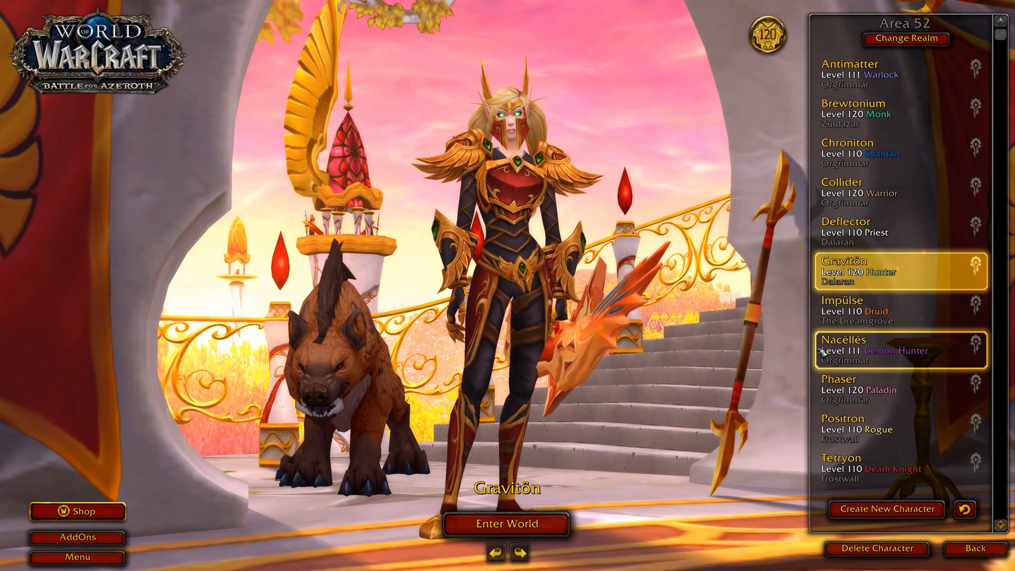
{"action": "left_click", "coordinate": [506, 525]}
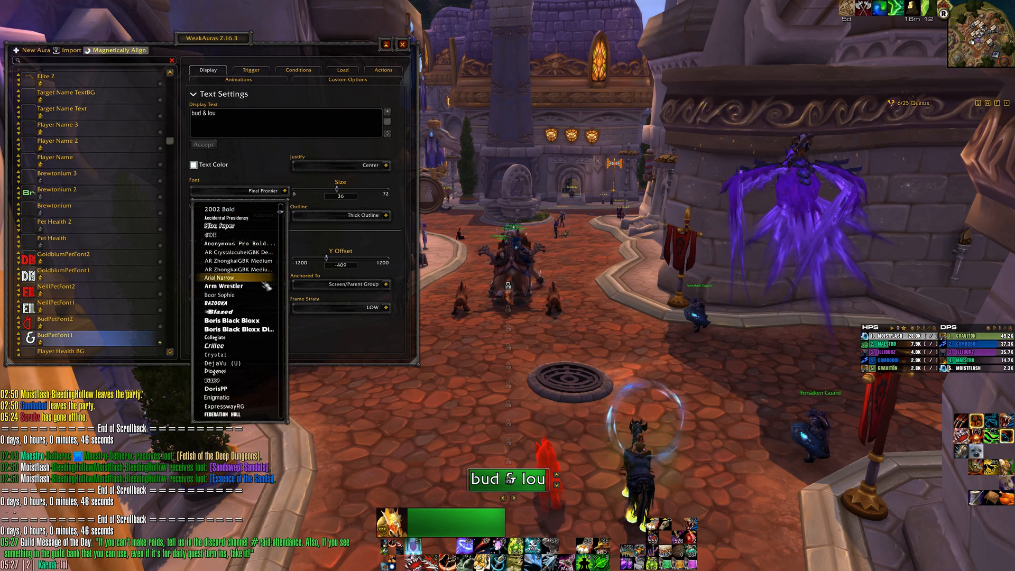
Scroll the WeakAuras Display options to apply Gothic Joker at size 48 to both text auras.
{"action": "scroll", "scroll_direction": "down", "scroll_amount": 3}
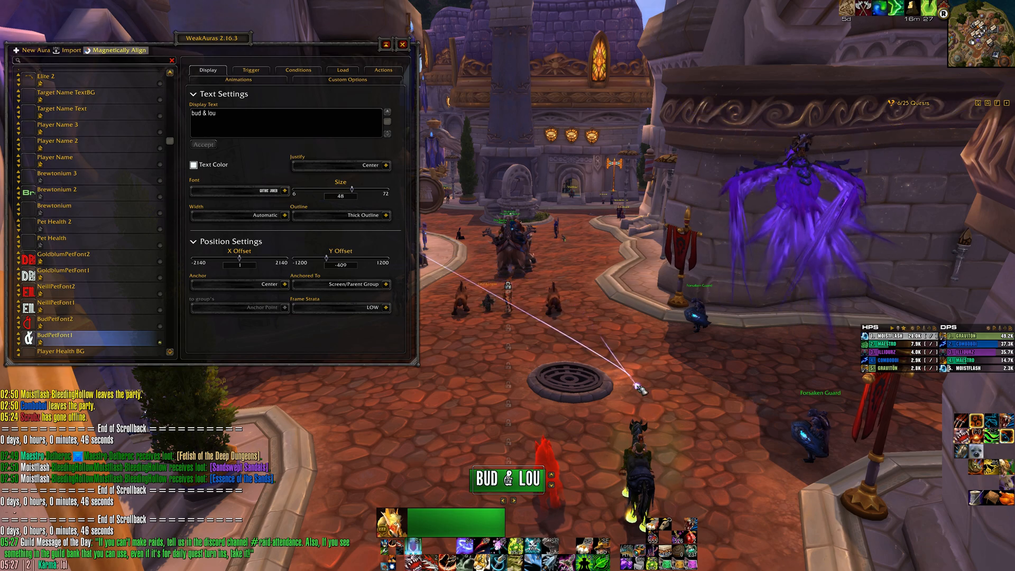
{"action": "mouse_move", "coordinate": [55, 318]}
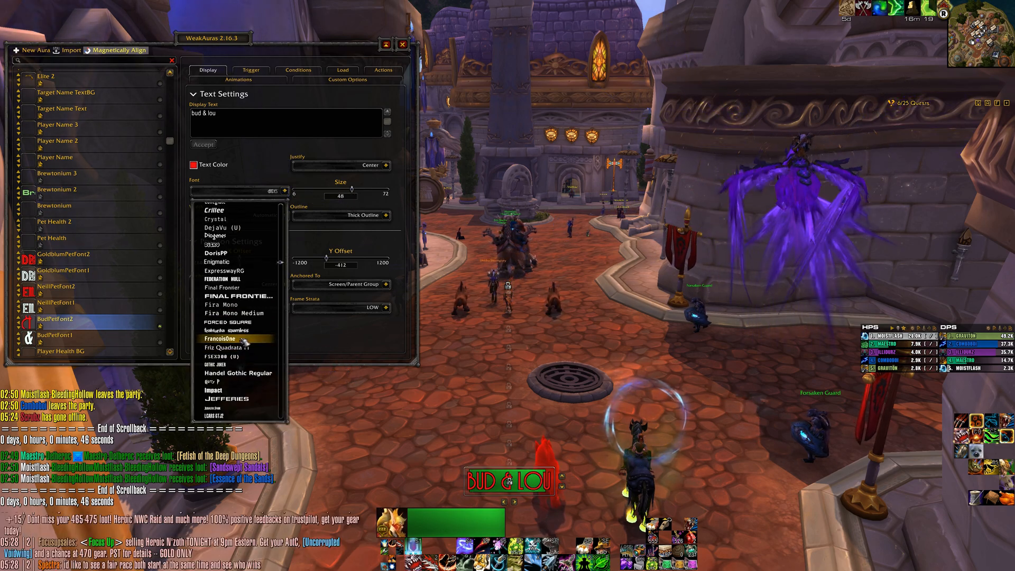
{"action": "scroll", "scroll_direction": "down", "scroll_amount": 3}
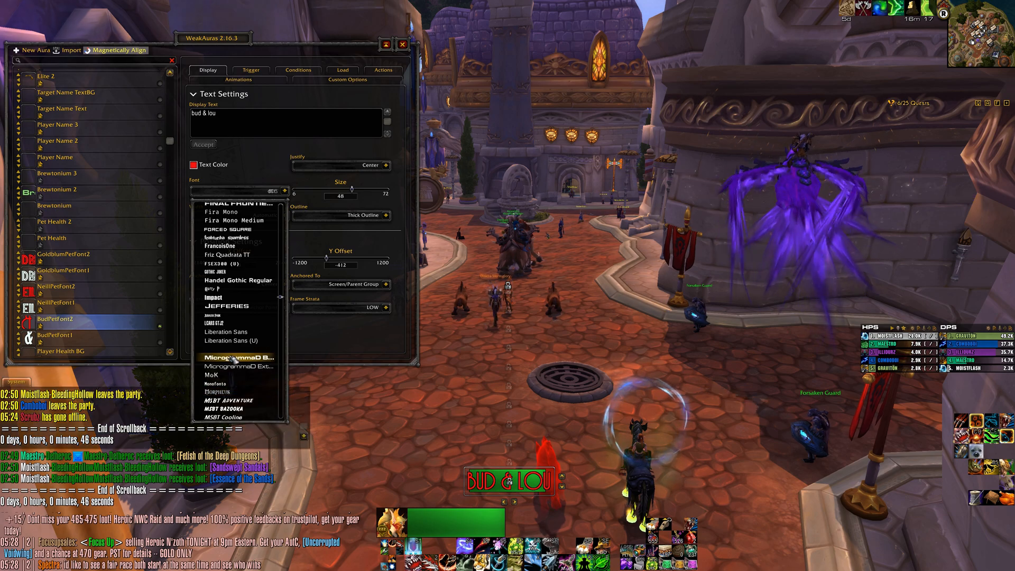